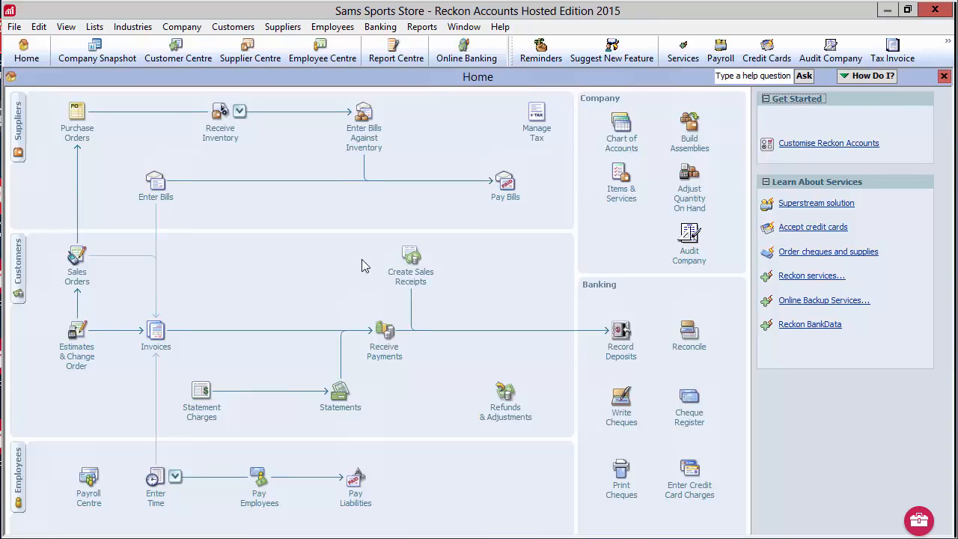
pyautogui.moveTo(163, 94)
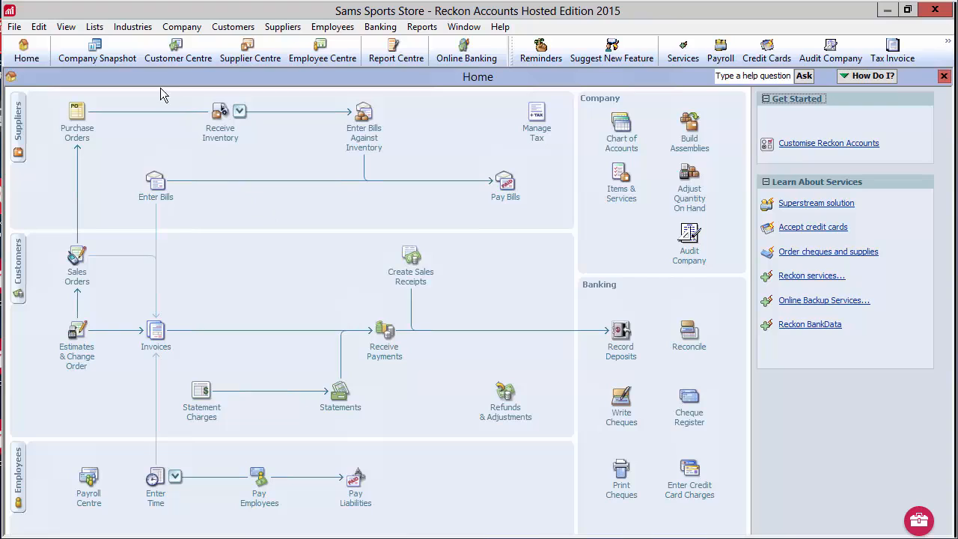
# Step: Bring up the Lists menu for the Sams Sports Store company file
pyautogui.click(94, 26)
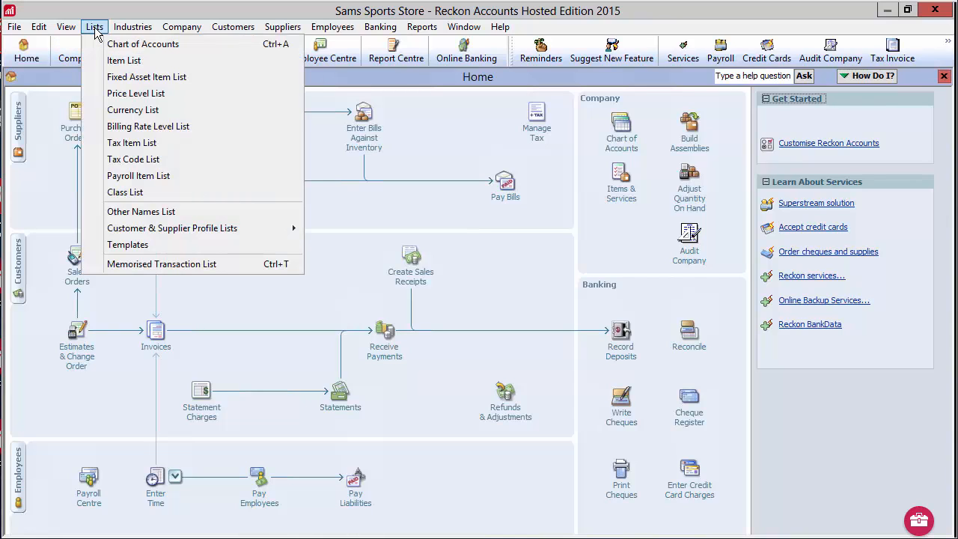
pyautogui.moveTo(132, 142)
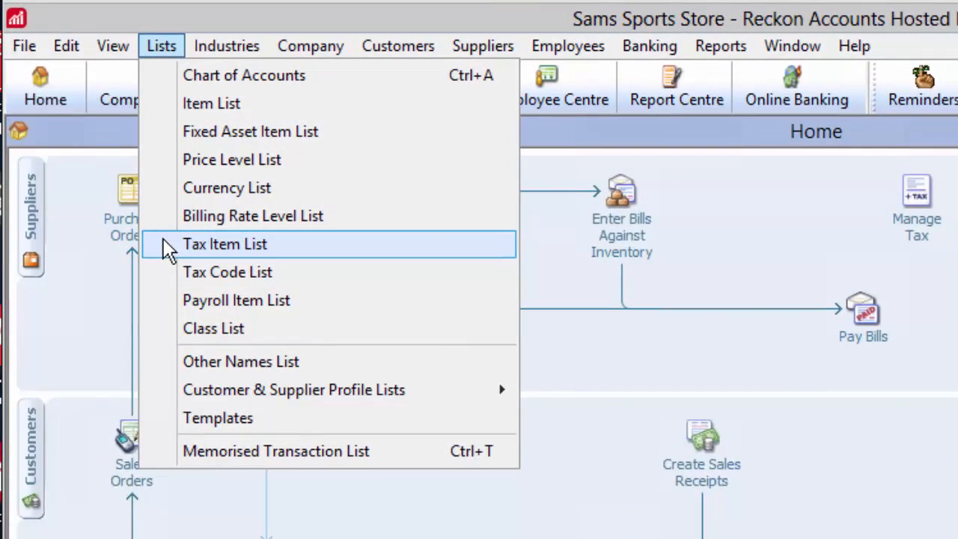
# Step: From the Tax Item List, start a blank New Tax Item form
pyautogui.click(224, 244)
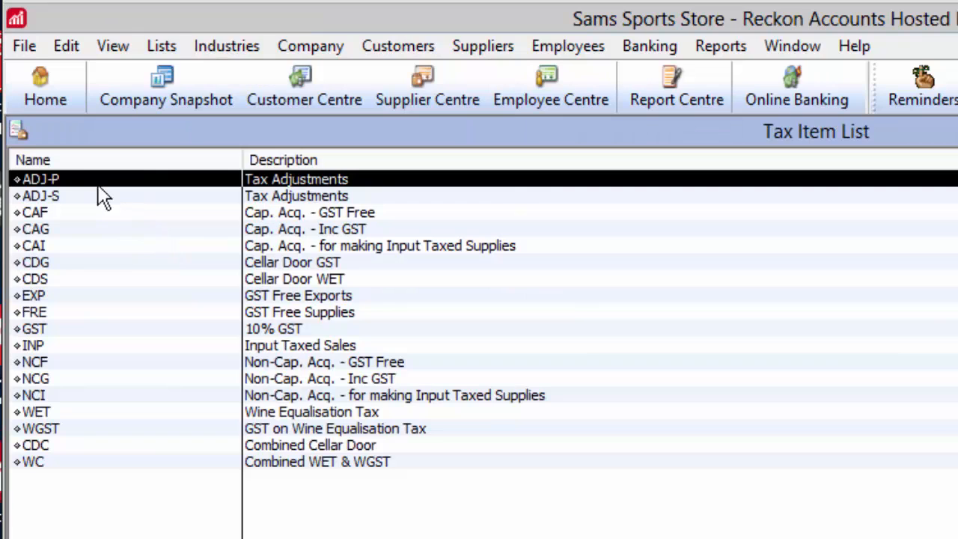
pyautogui.moveTo(90, 352)
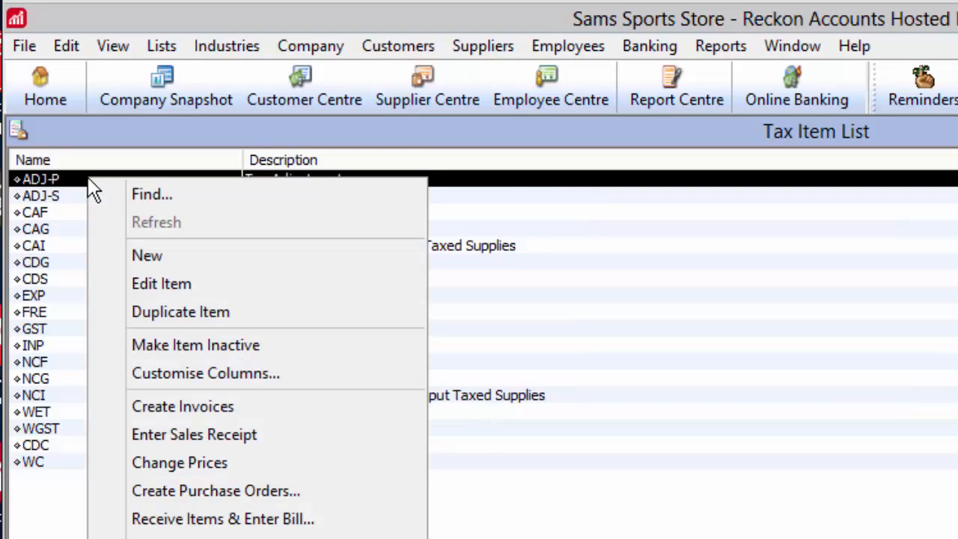
pyautogui.click(146, 256)
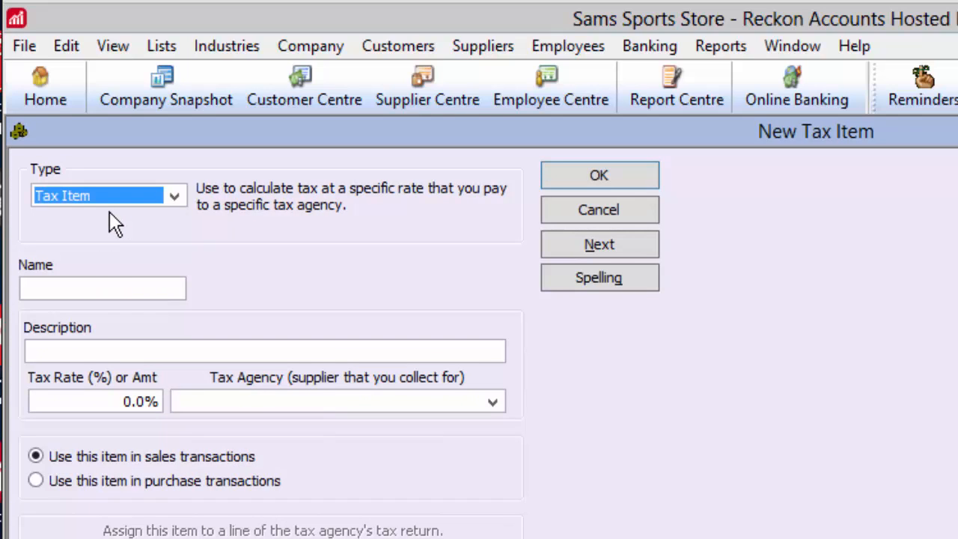
# Step: Enter name and description 'GST 10%', rate 10%, agency Australian Taxation Office
pyautogui.click(103, 288)
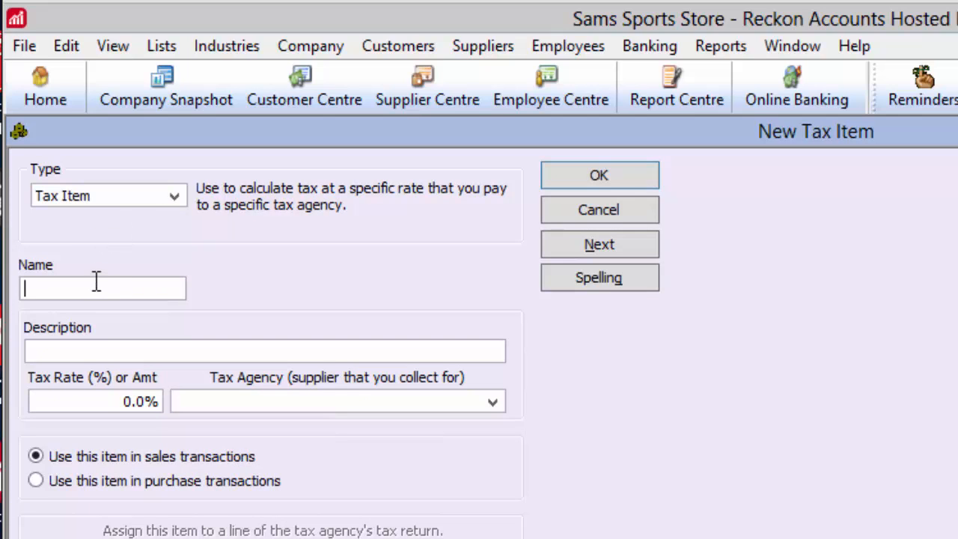
pyautogui.write('GST')
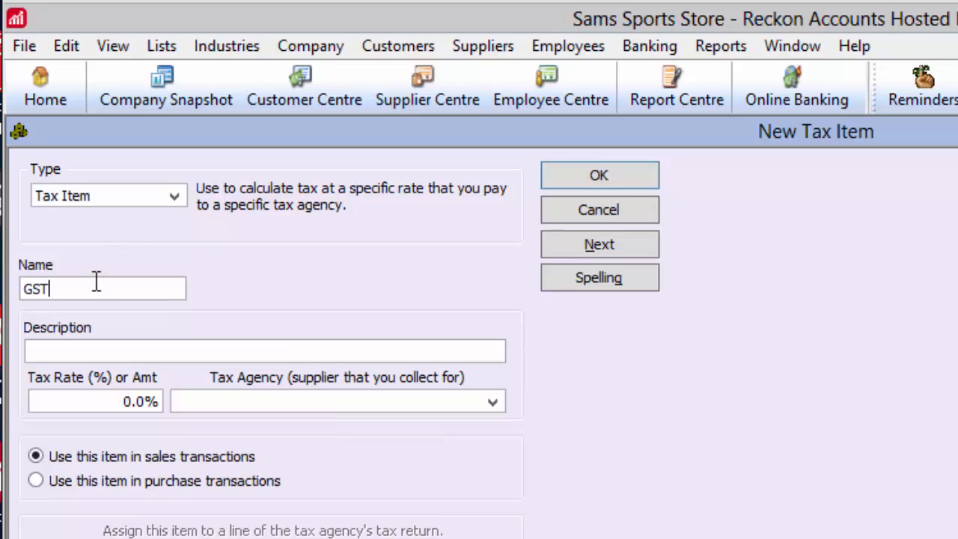
pyautogui.write('10%')
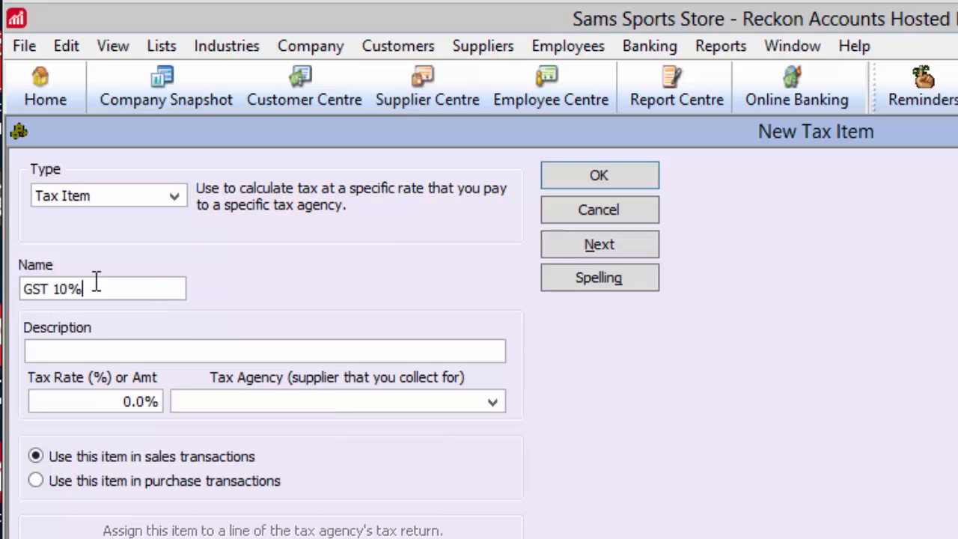
pyautogui.write('GST 10%')
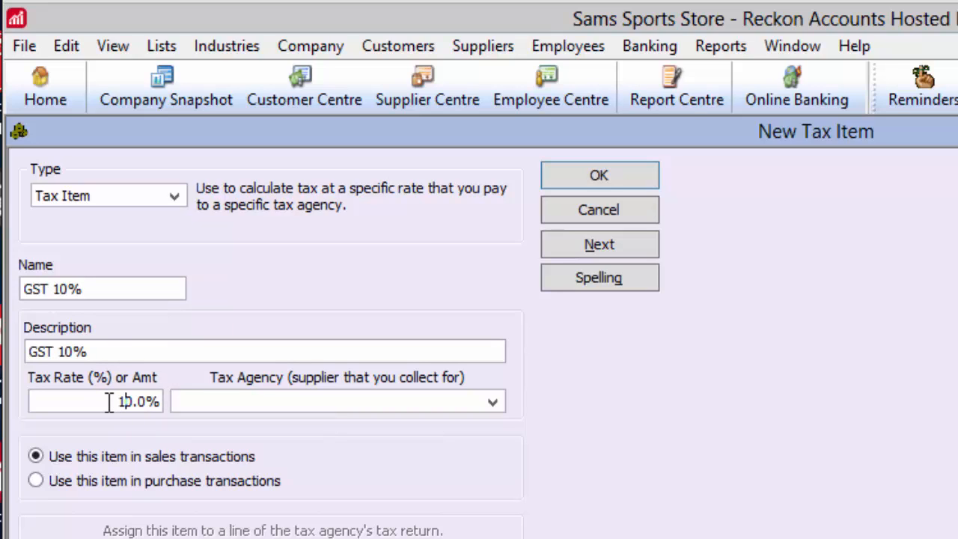
pyautogui.click(491, 401)
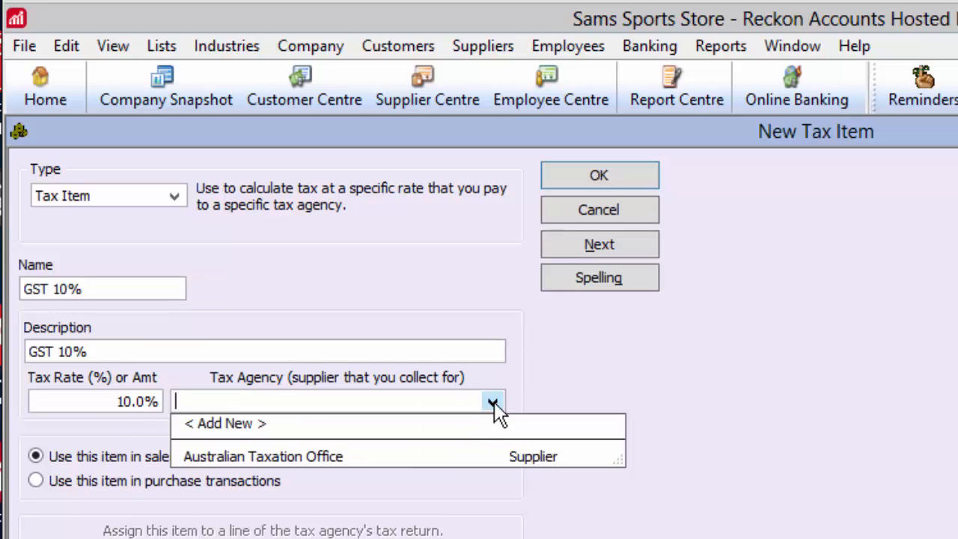
pyautogui.moveTo(449, 464)
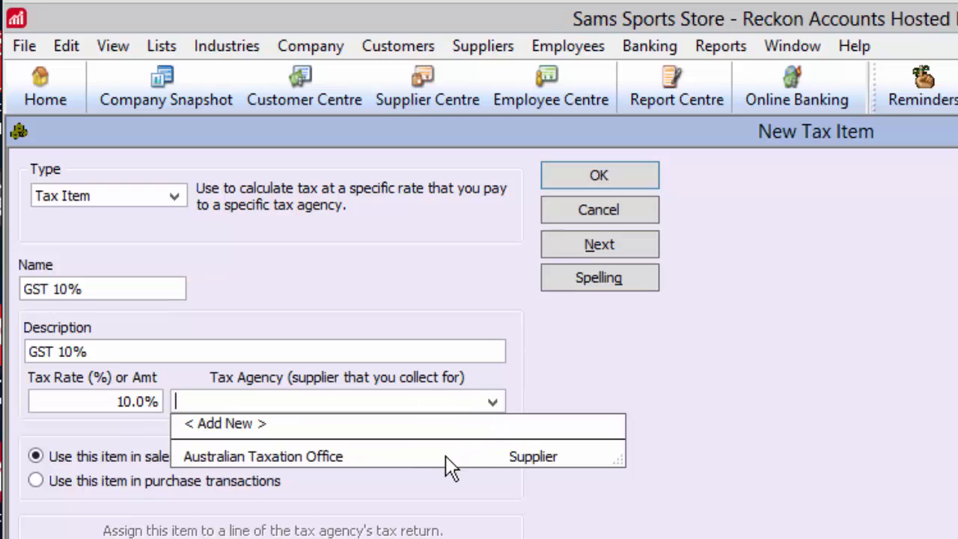
pyautogui.click(262, 456)
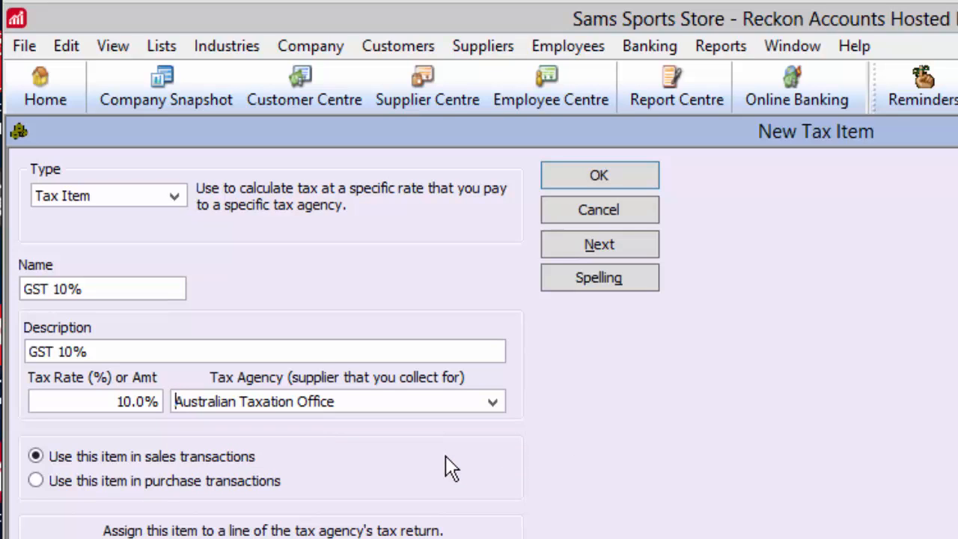
pyautogui.moveTo(257, 463)
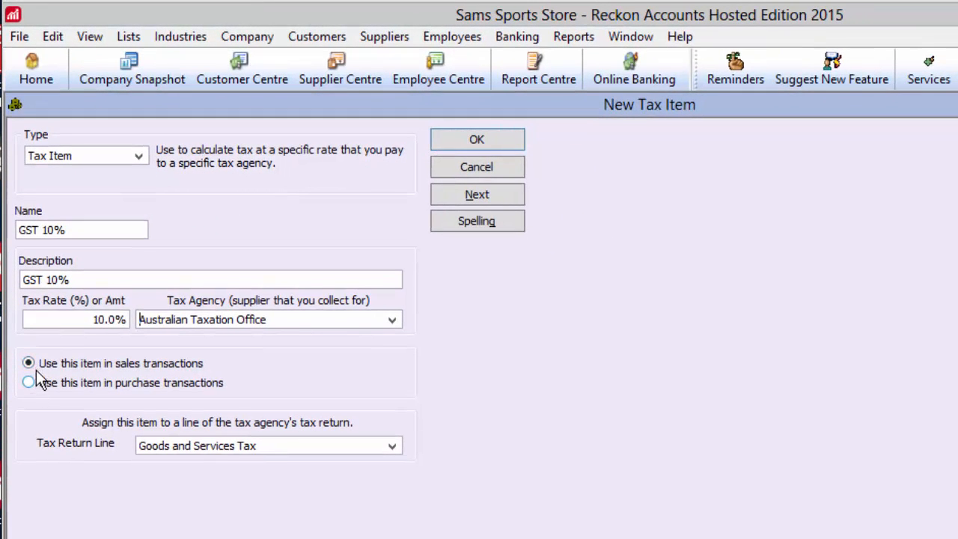
# Step: Keep the item for sales transactions on the Goods and Services Tax return line and save it
pyautogui.click(28, 362)
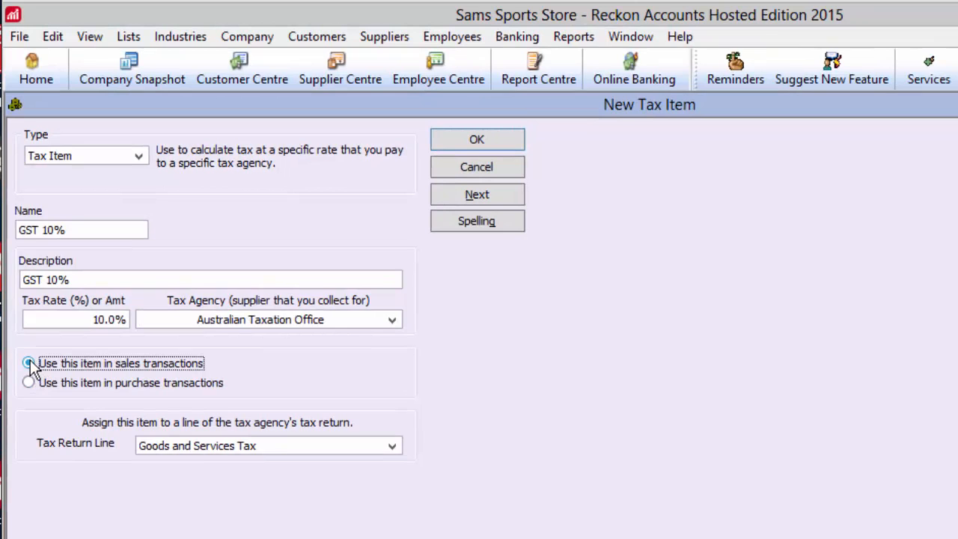
pyautogui.click(29, 363)
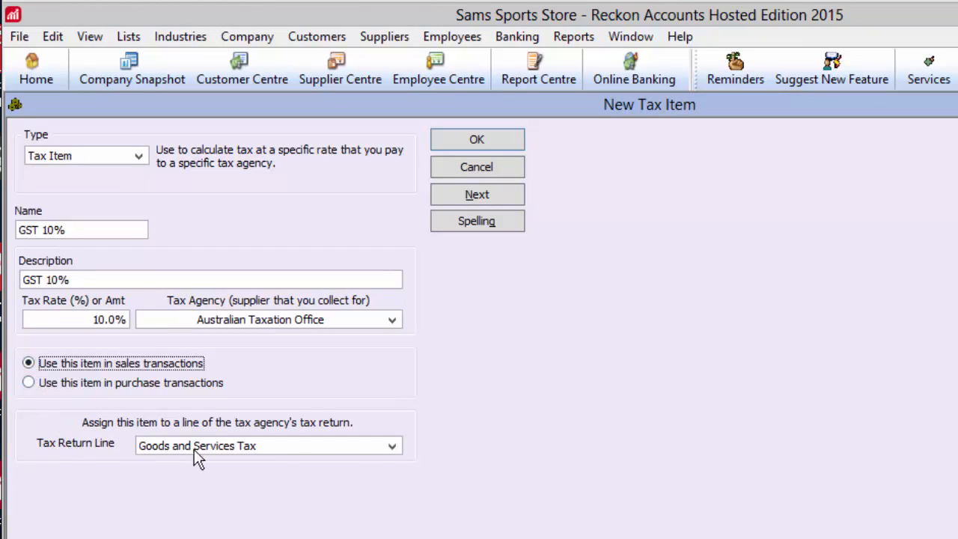
pyautogui.click(392, 446)
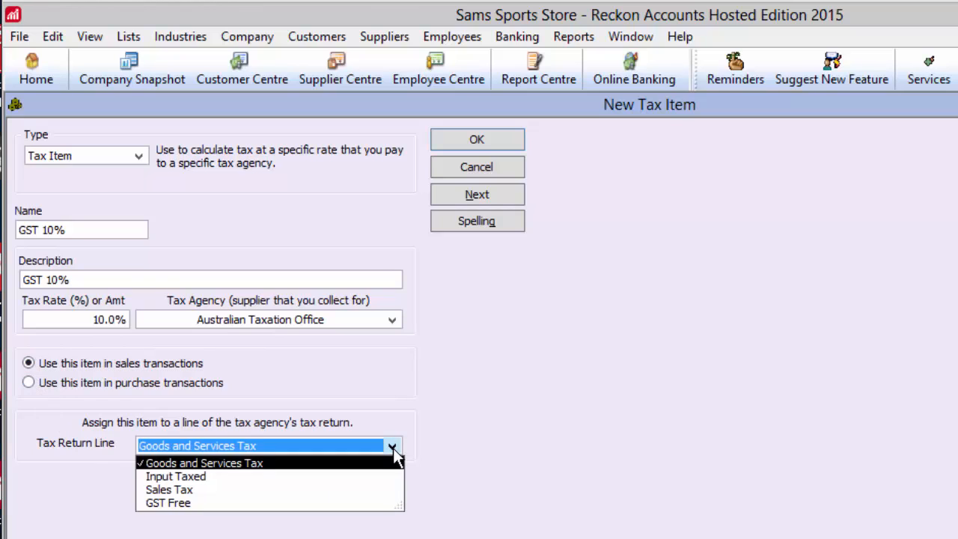
pyautogui.moveTo(372, 474)
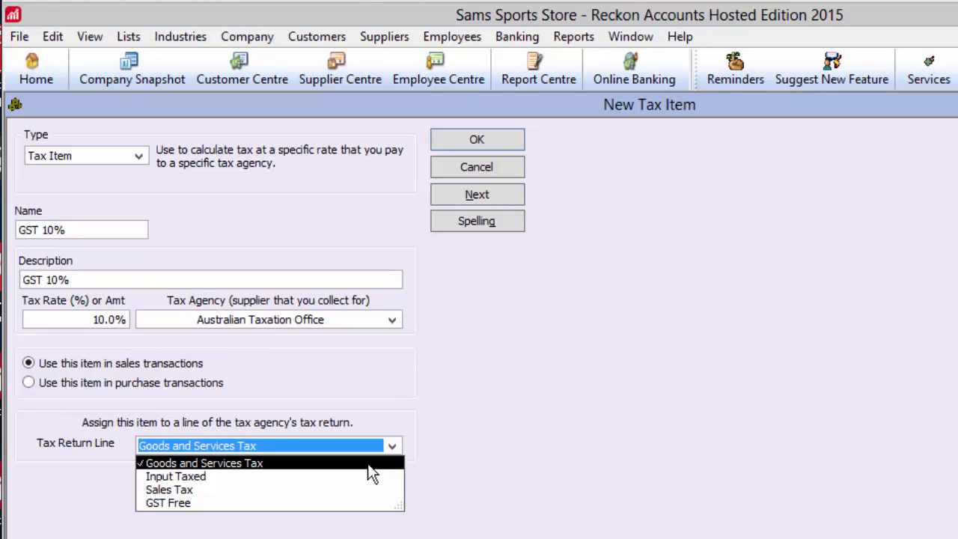
pyautogui.click(201, 463)
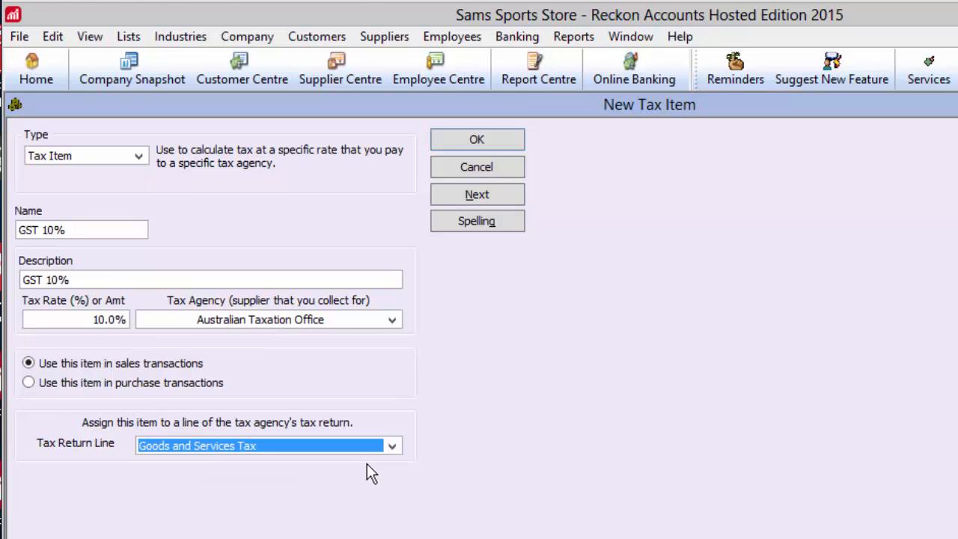
pyautogui.moveTo(419, 221)
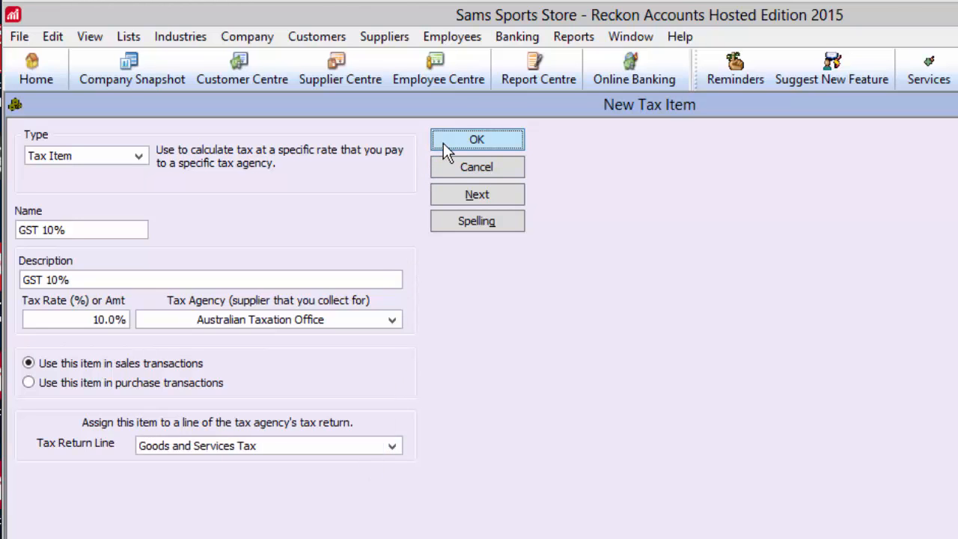
pyautogui.click(94, 26)
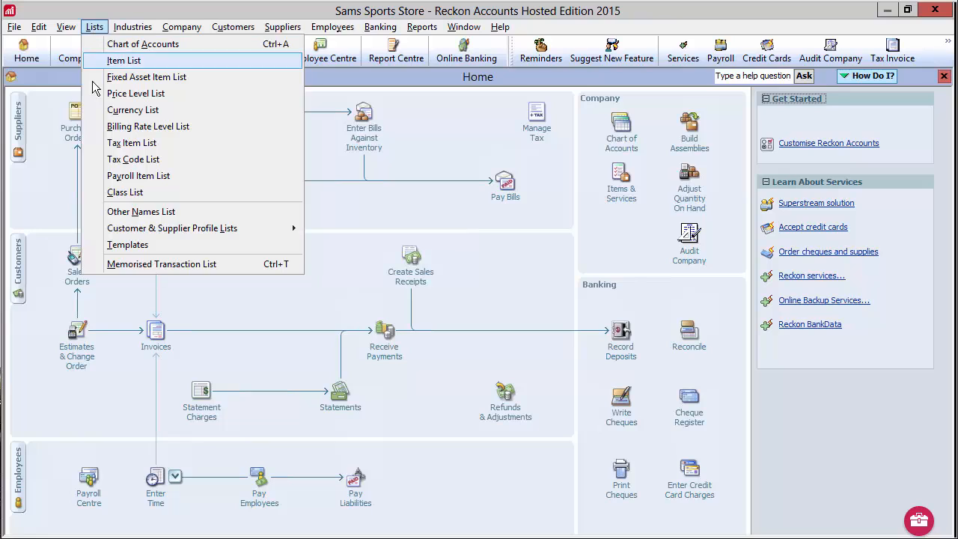
# Step: Enter code GST10, description 'GST 10%', sales tax item GST 10%, and save the tax code
pyautogui.click(131, 159)
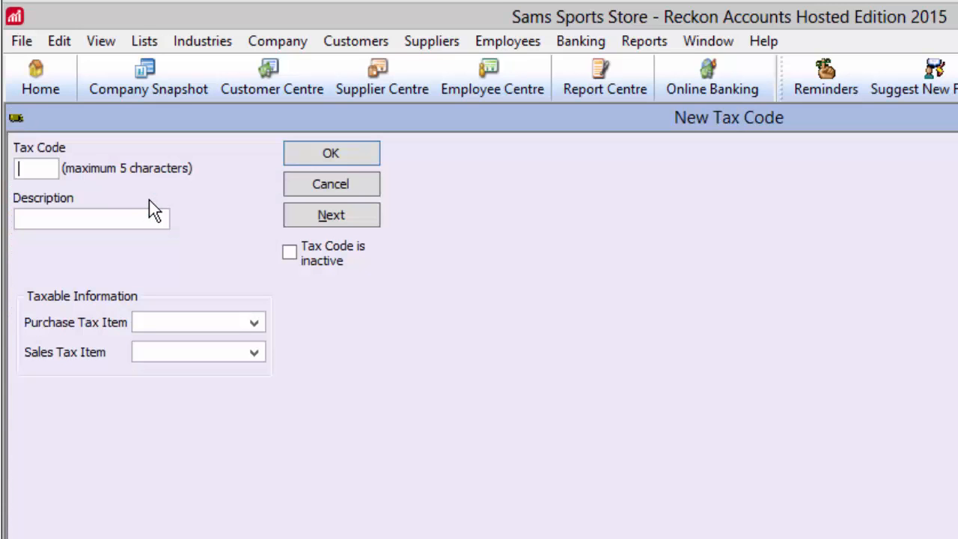
pyautogui.write('GST')
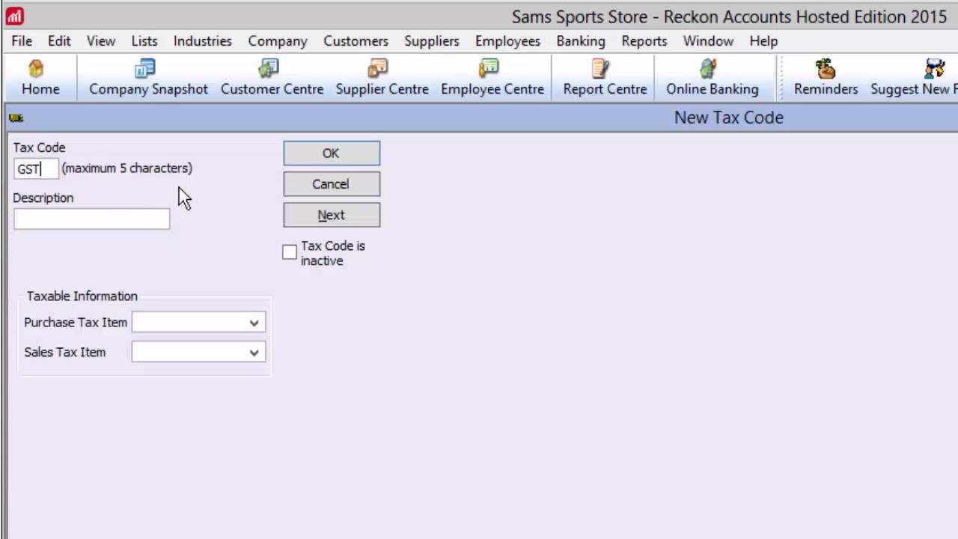
pyautogui.write('G')
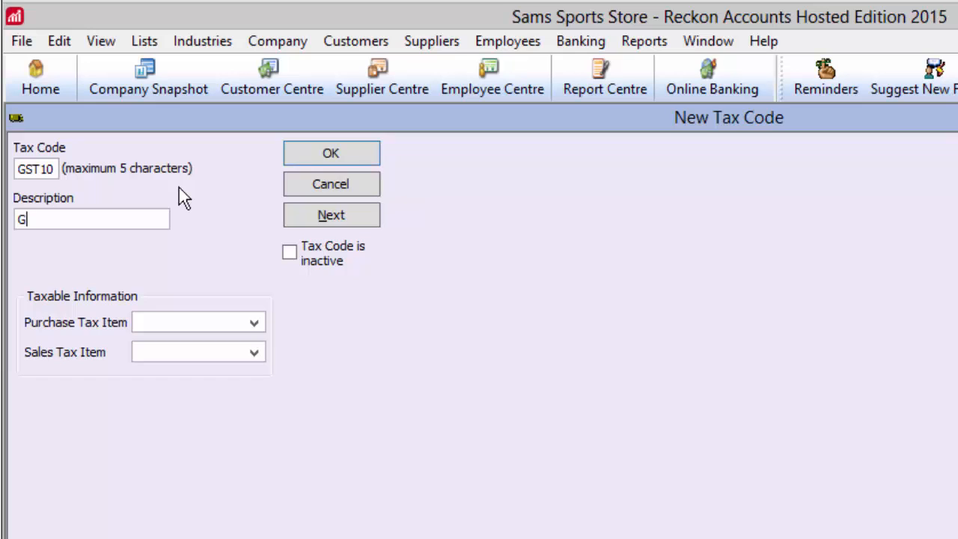
pyautogui.write('ST 1')
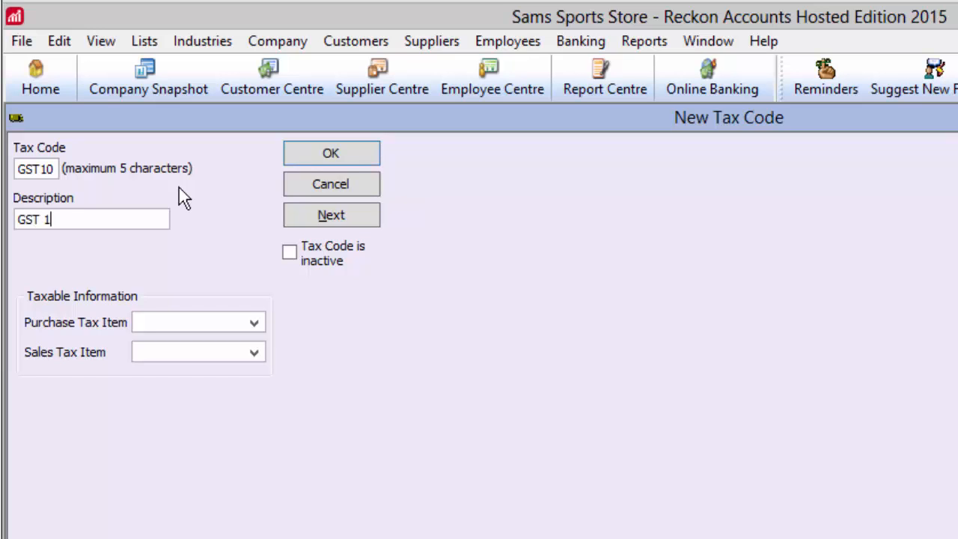
pyautogui.write('0%')
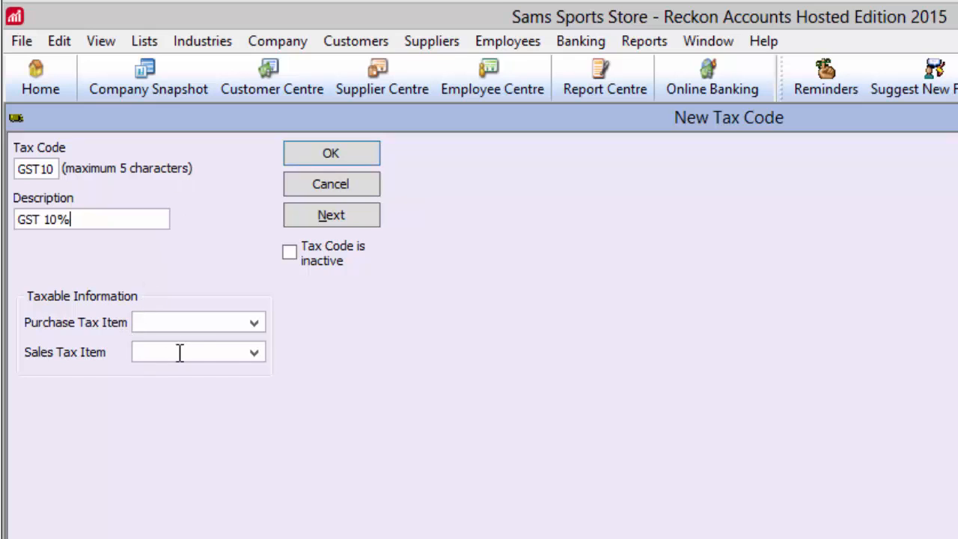
pyautogui.click(253, 352)
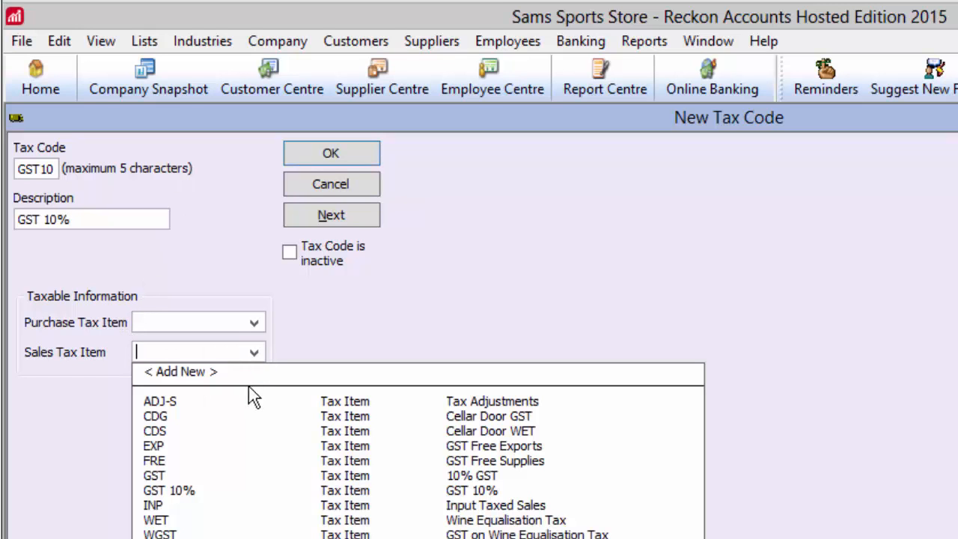
pyautogui.click(169, 490)
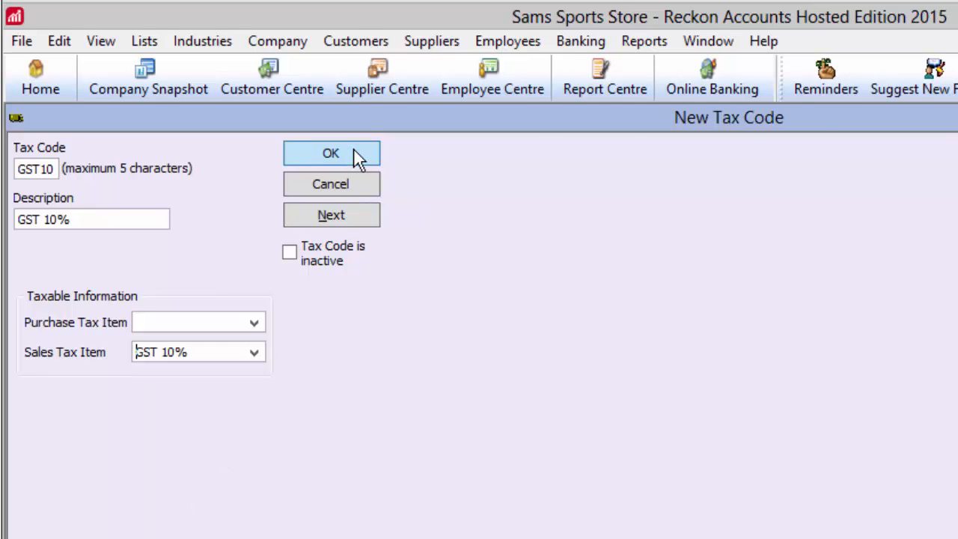
pyautogui.click(330, 153)
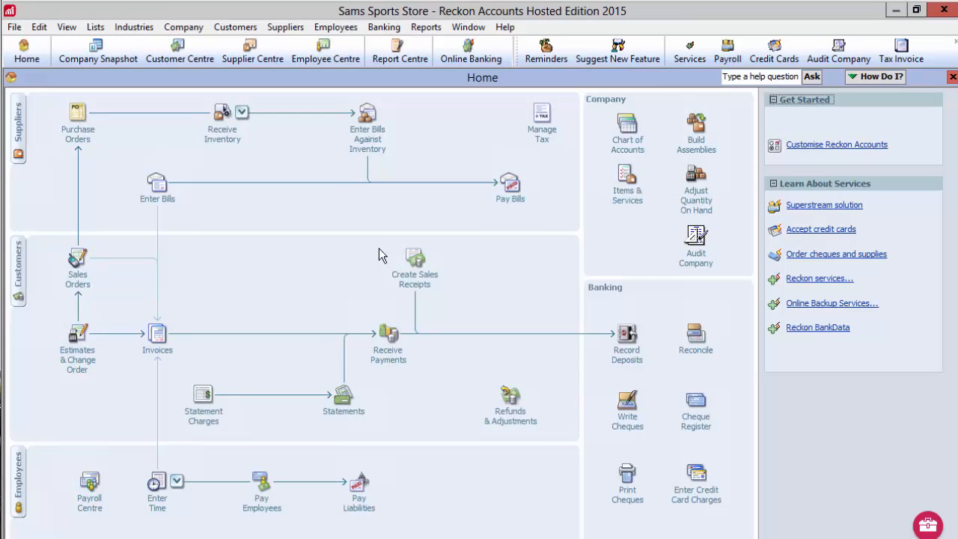
pyautogui.moveTo(363, 262)
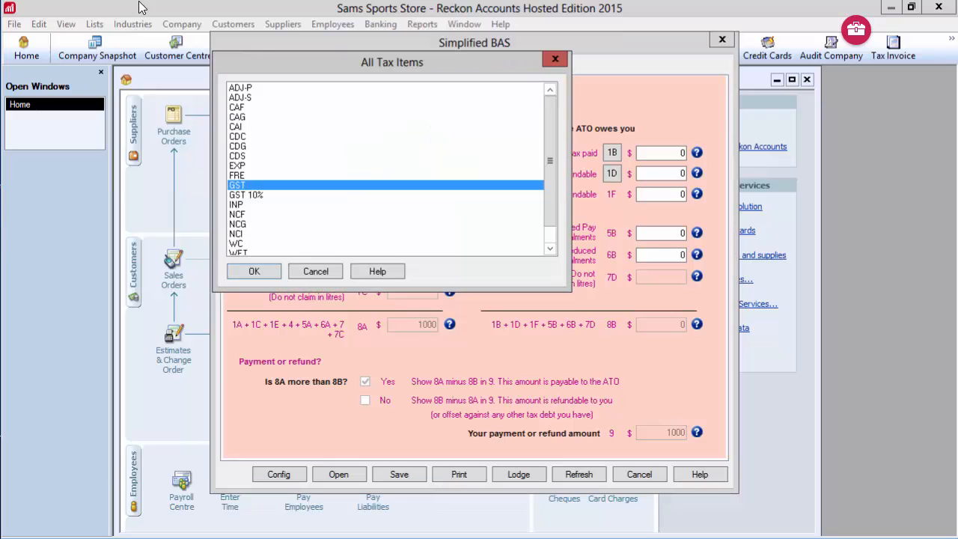
# Step: Add GST 10% alongside GST in the Simplified BAS tax item selection
pyautogui.click(245, 194)
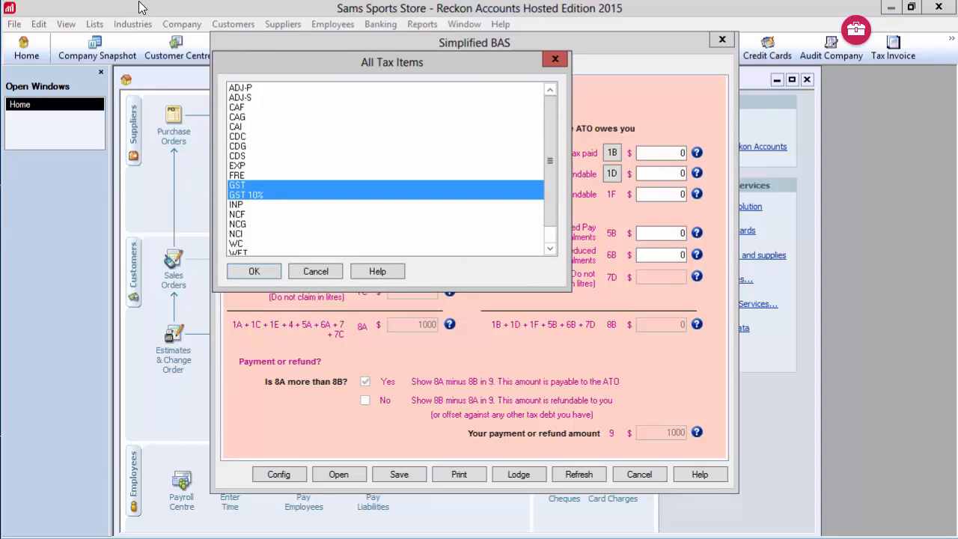